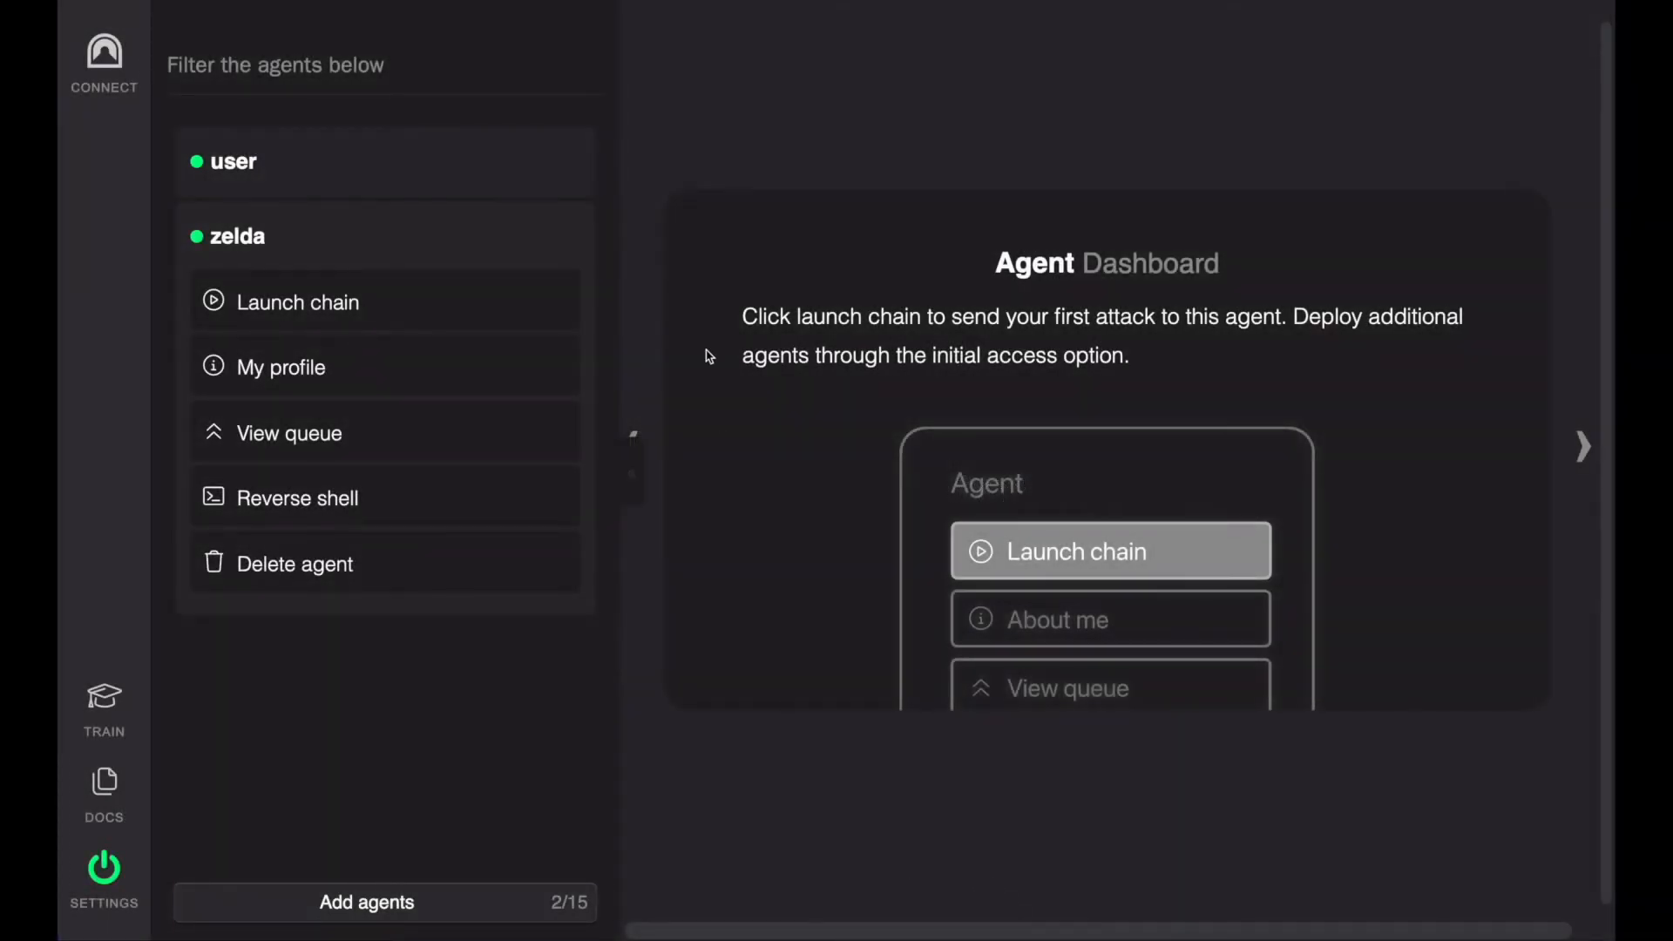
mouse_move(357, 326)
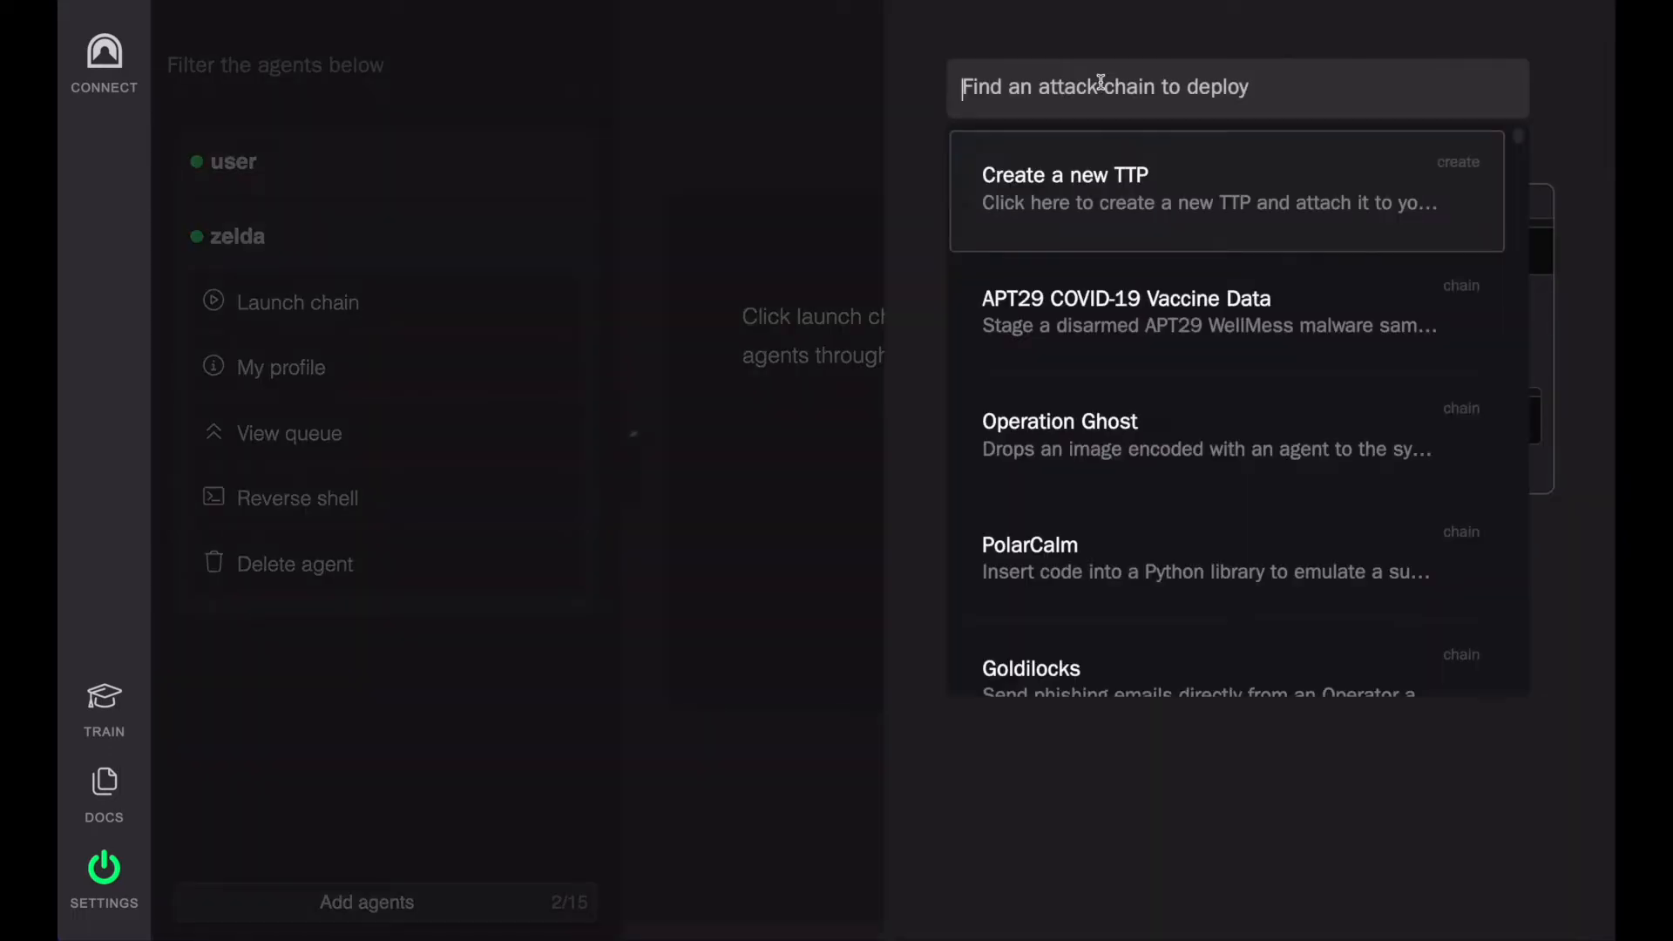
- Filter the attack chain list with 'python ad' to find the Python AD discovery chain
text(python ad)
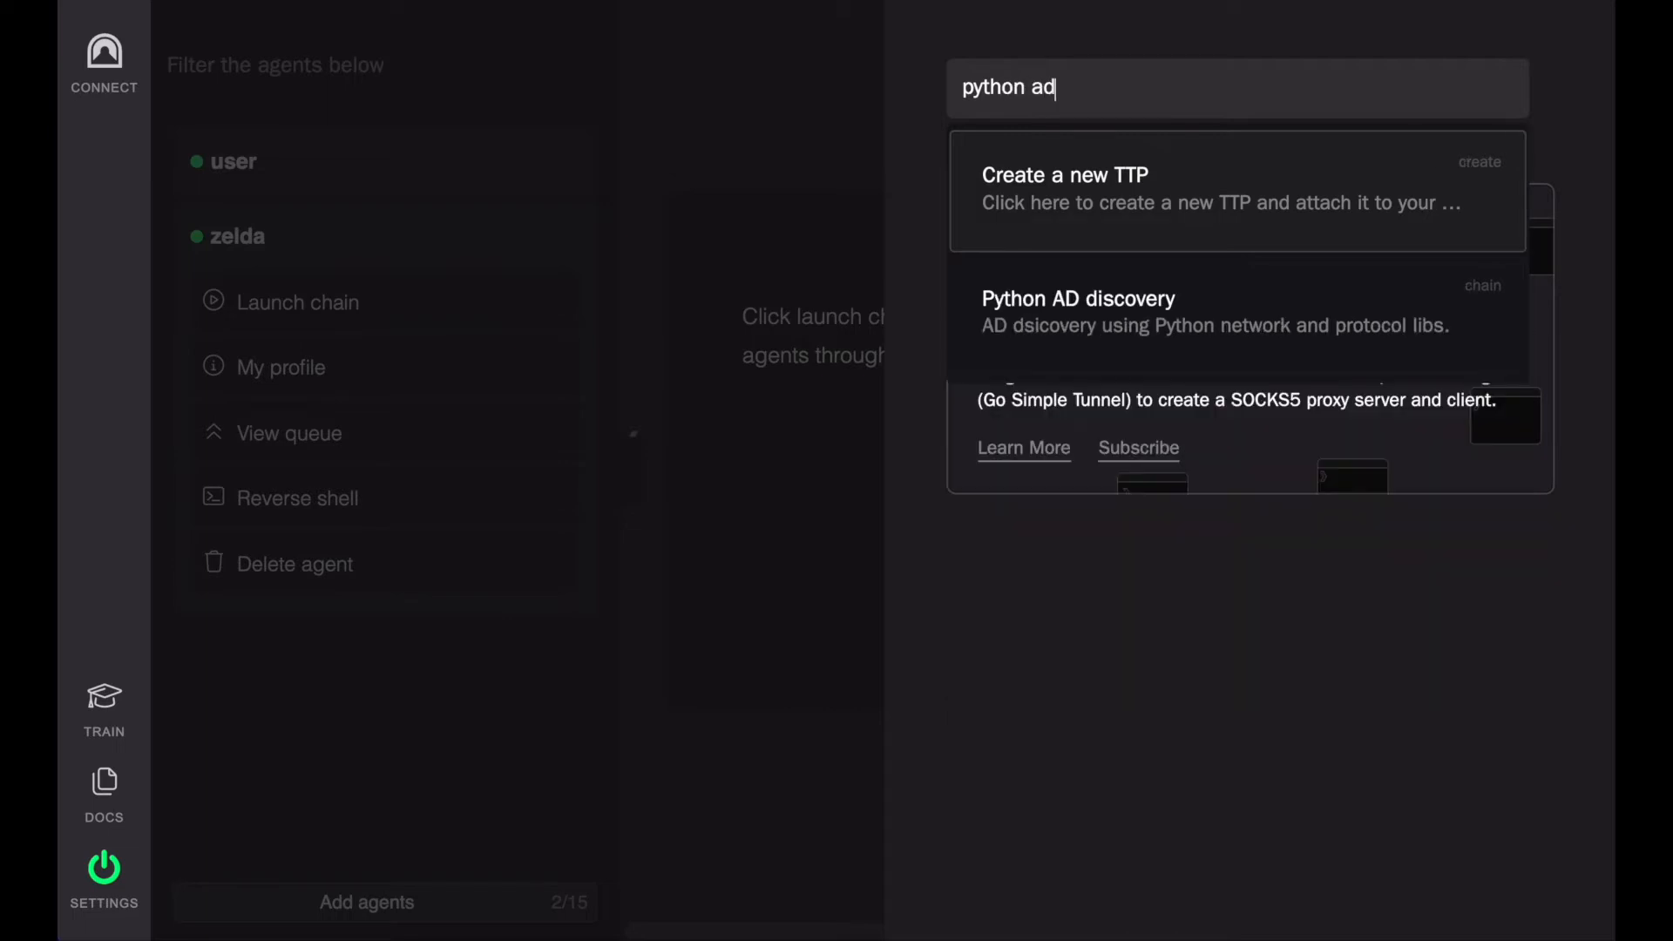
mouse_move(1154, 230)
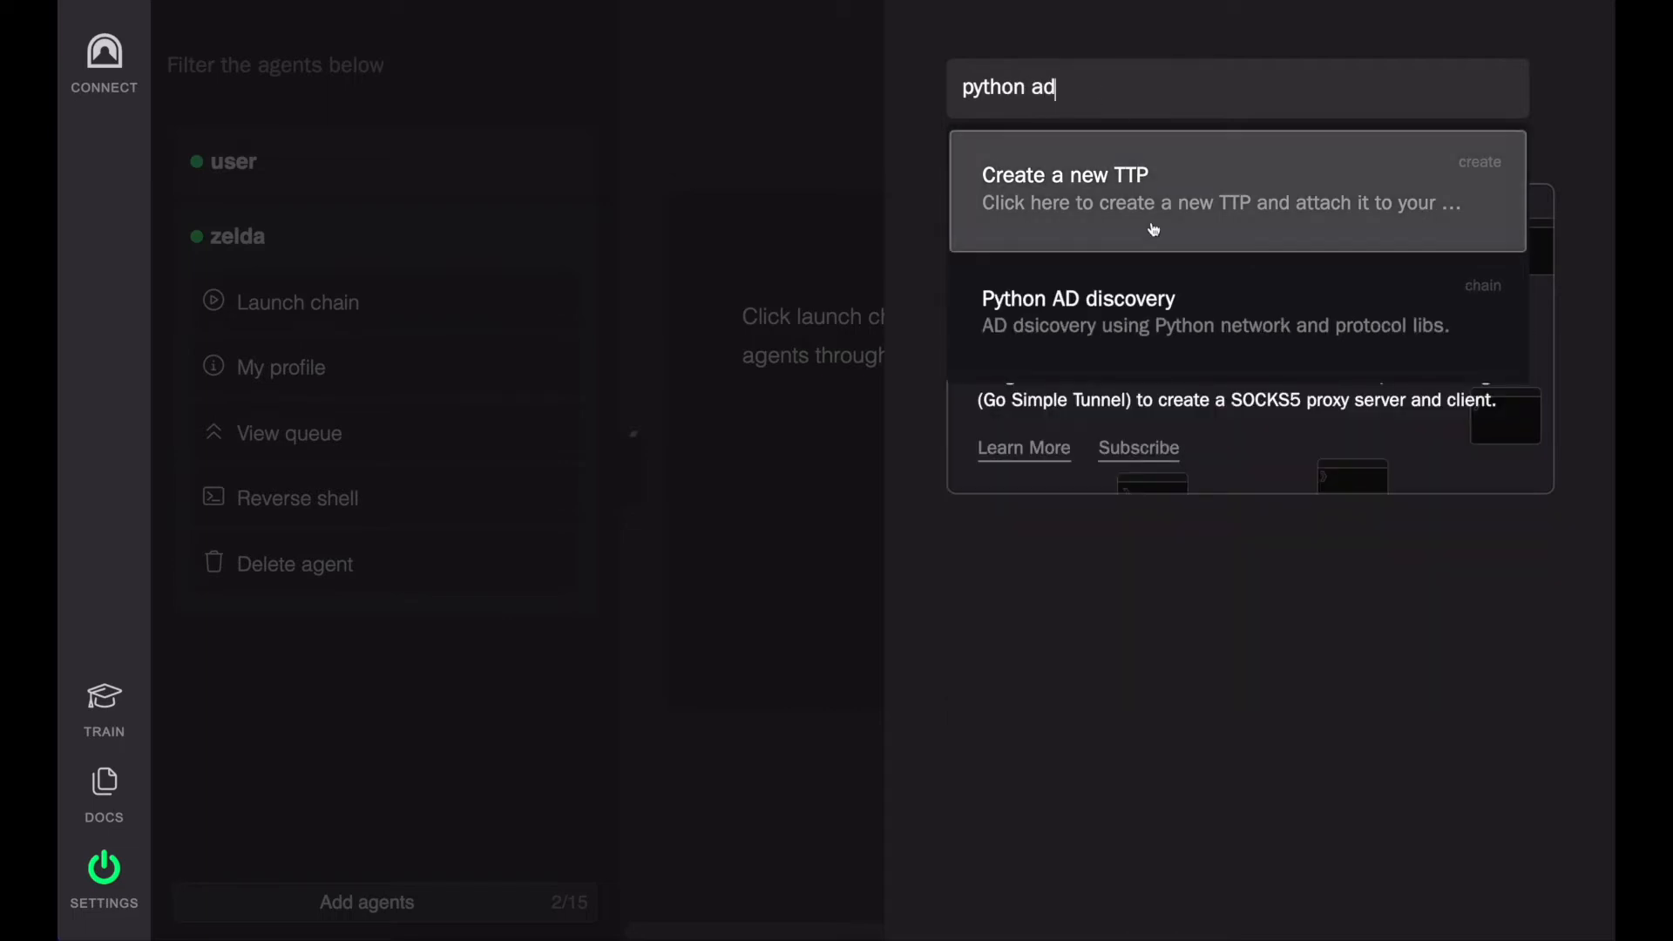
- Select the Python AD discovery chain and deploy its four TTPs to agent zelda
click(1077, 314)
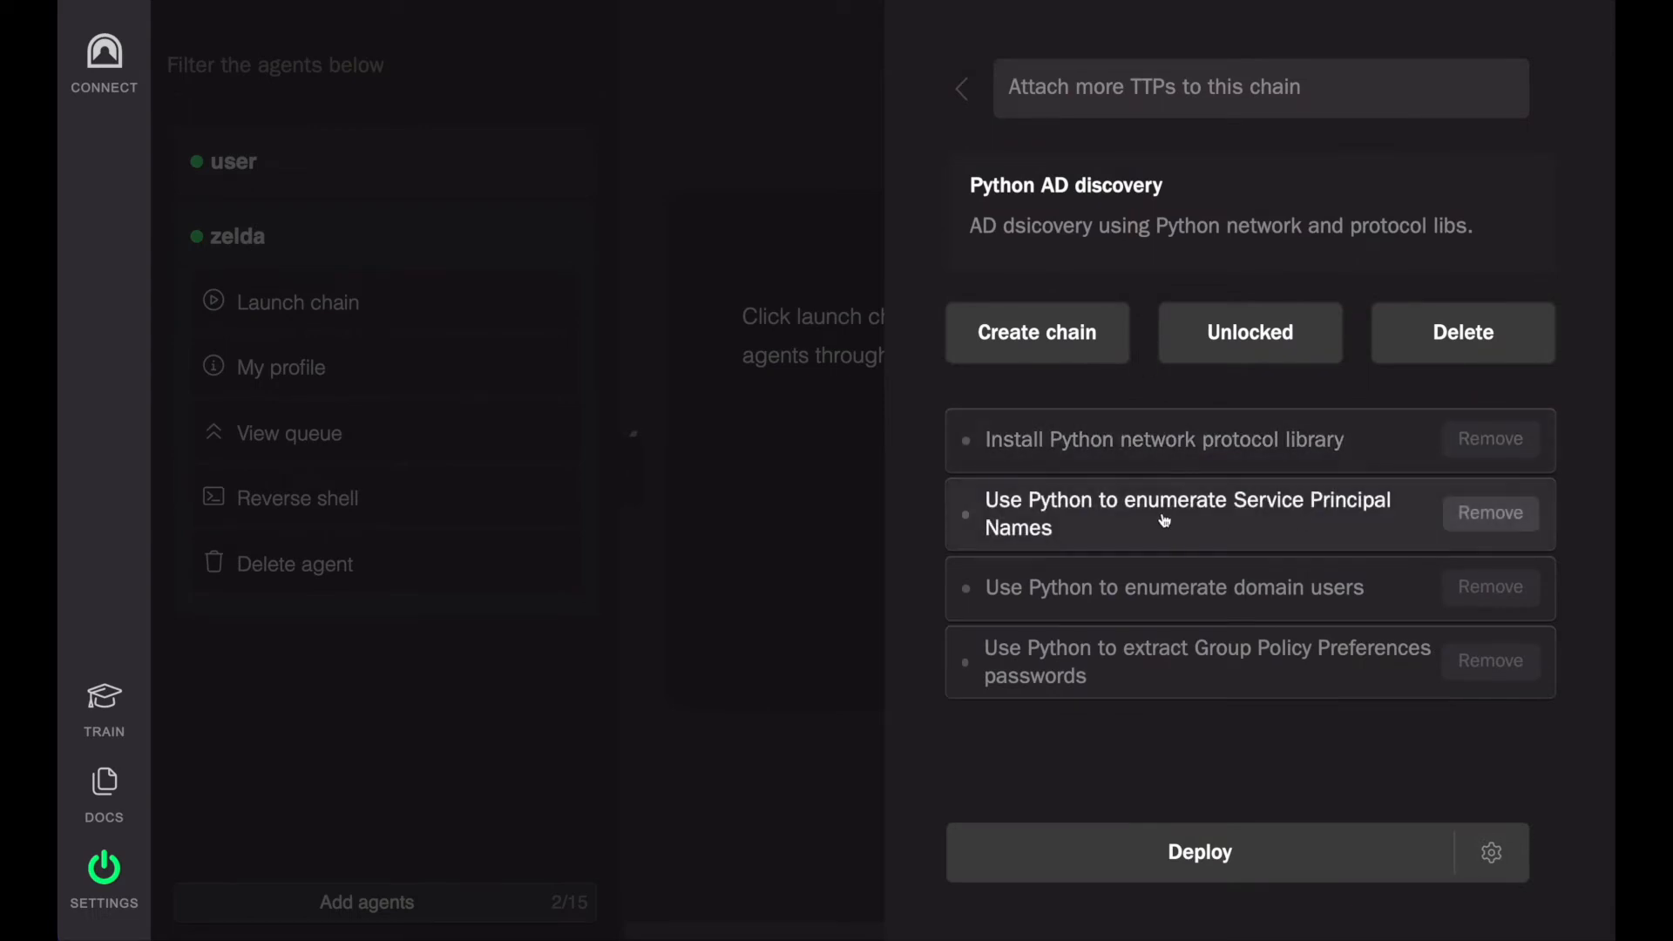
mouse_move(1164, 565)
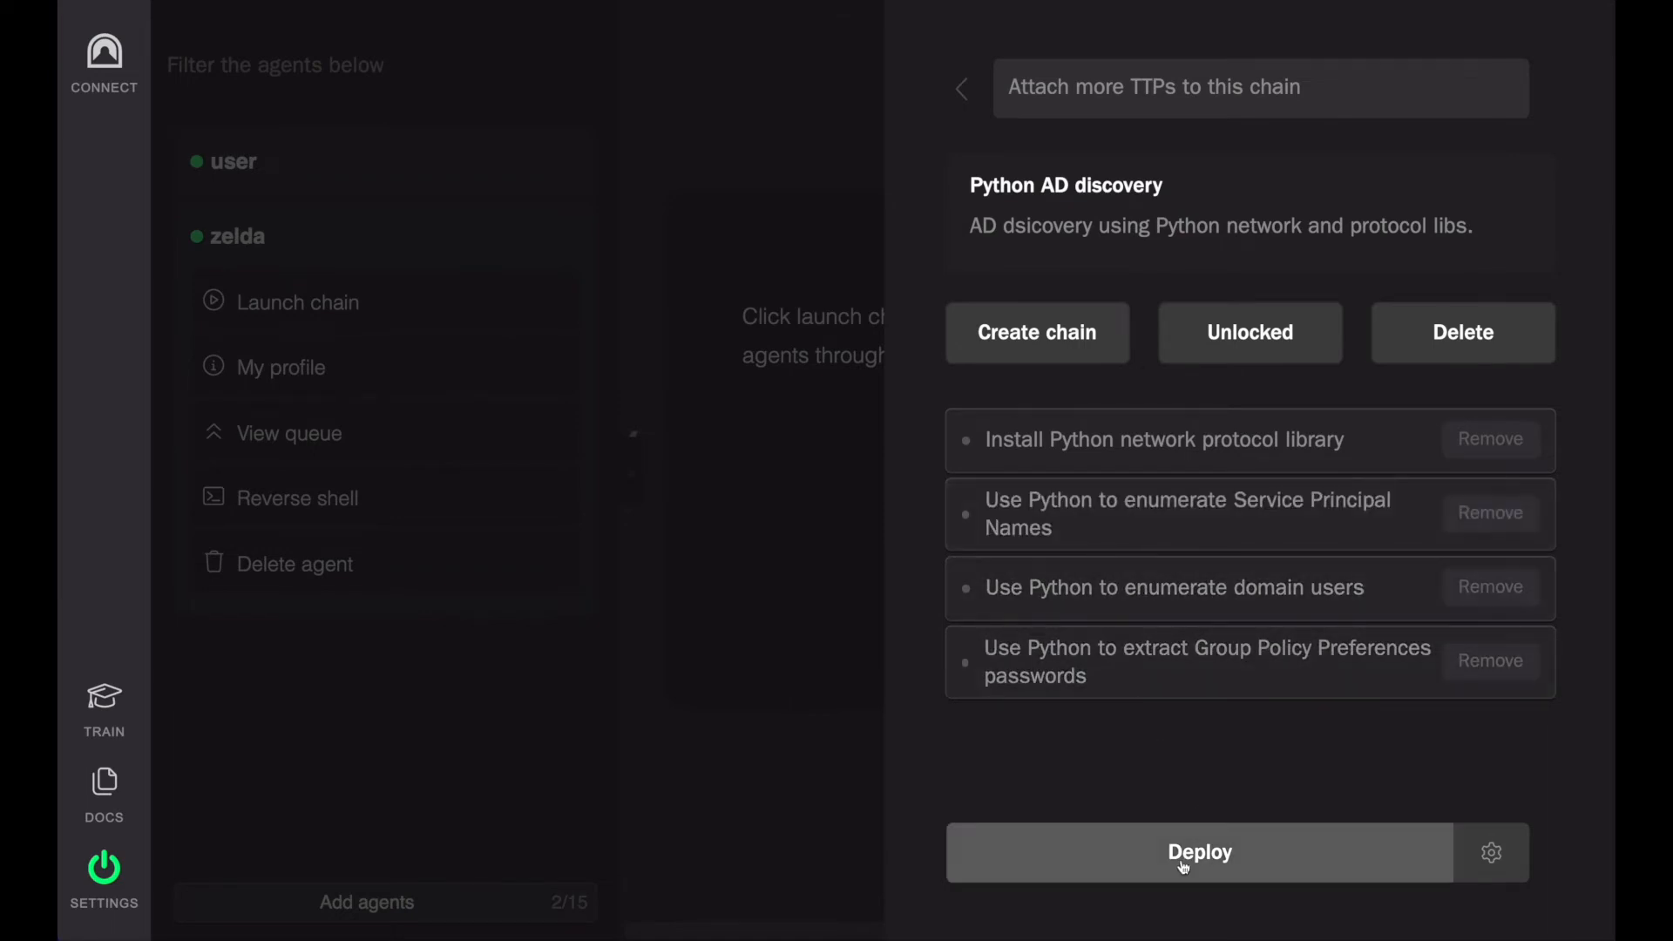
click(1199, 854)
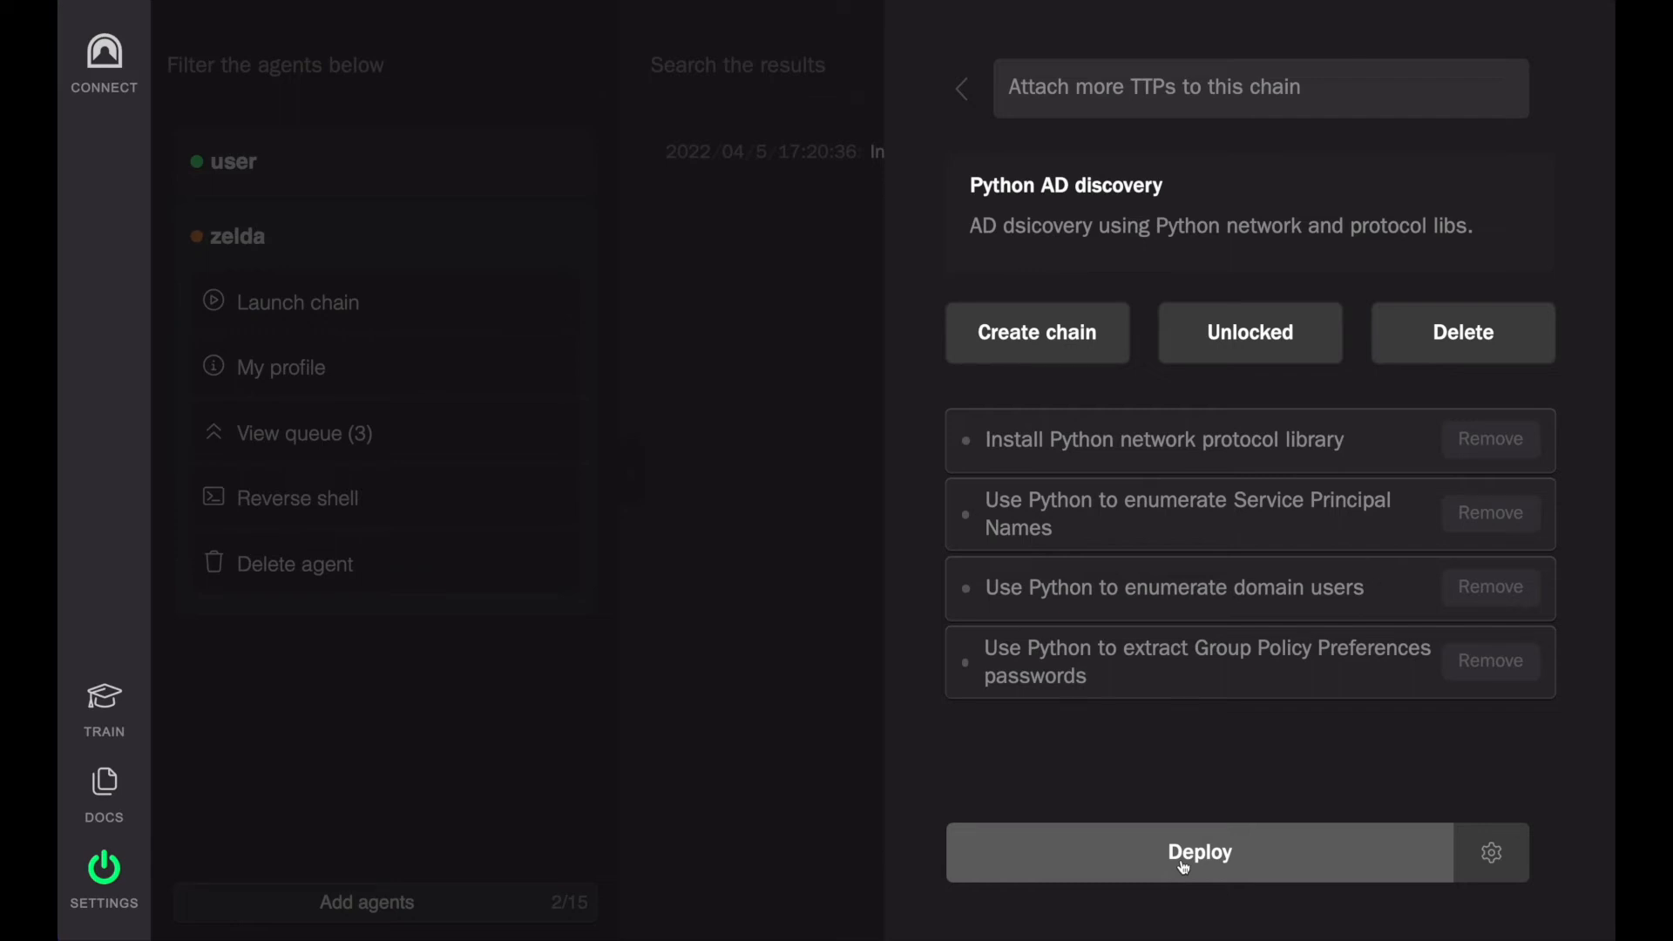
click(1199, 852)
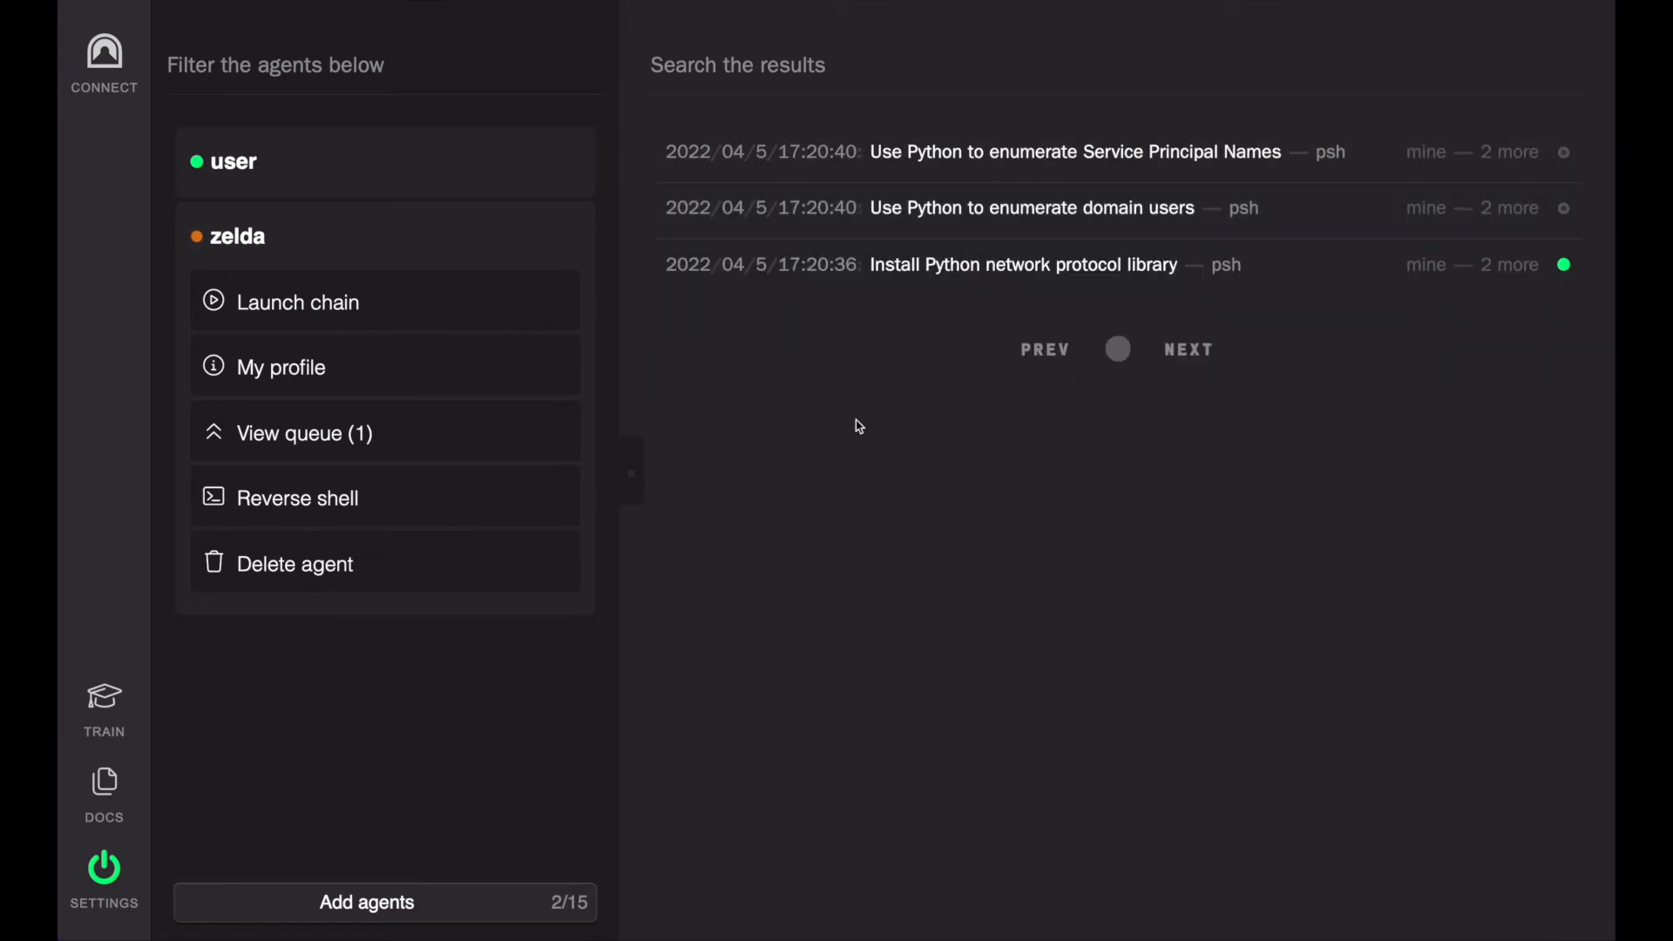
mouse_move(927, 359)
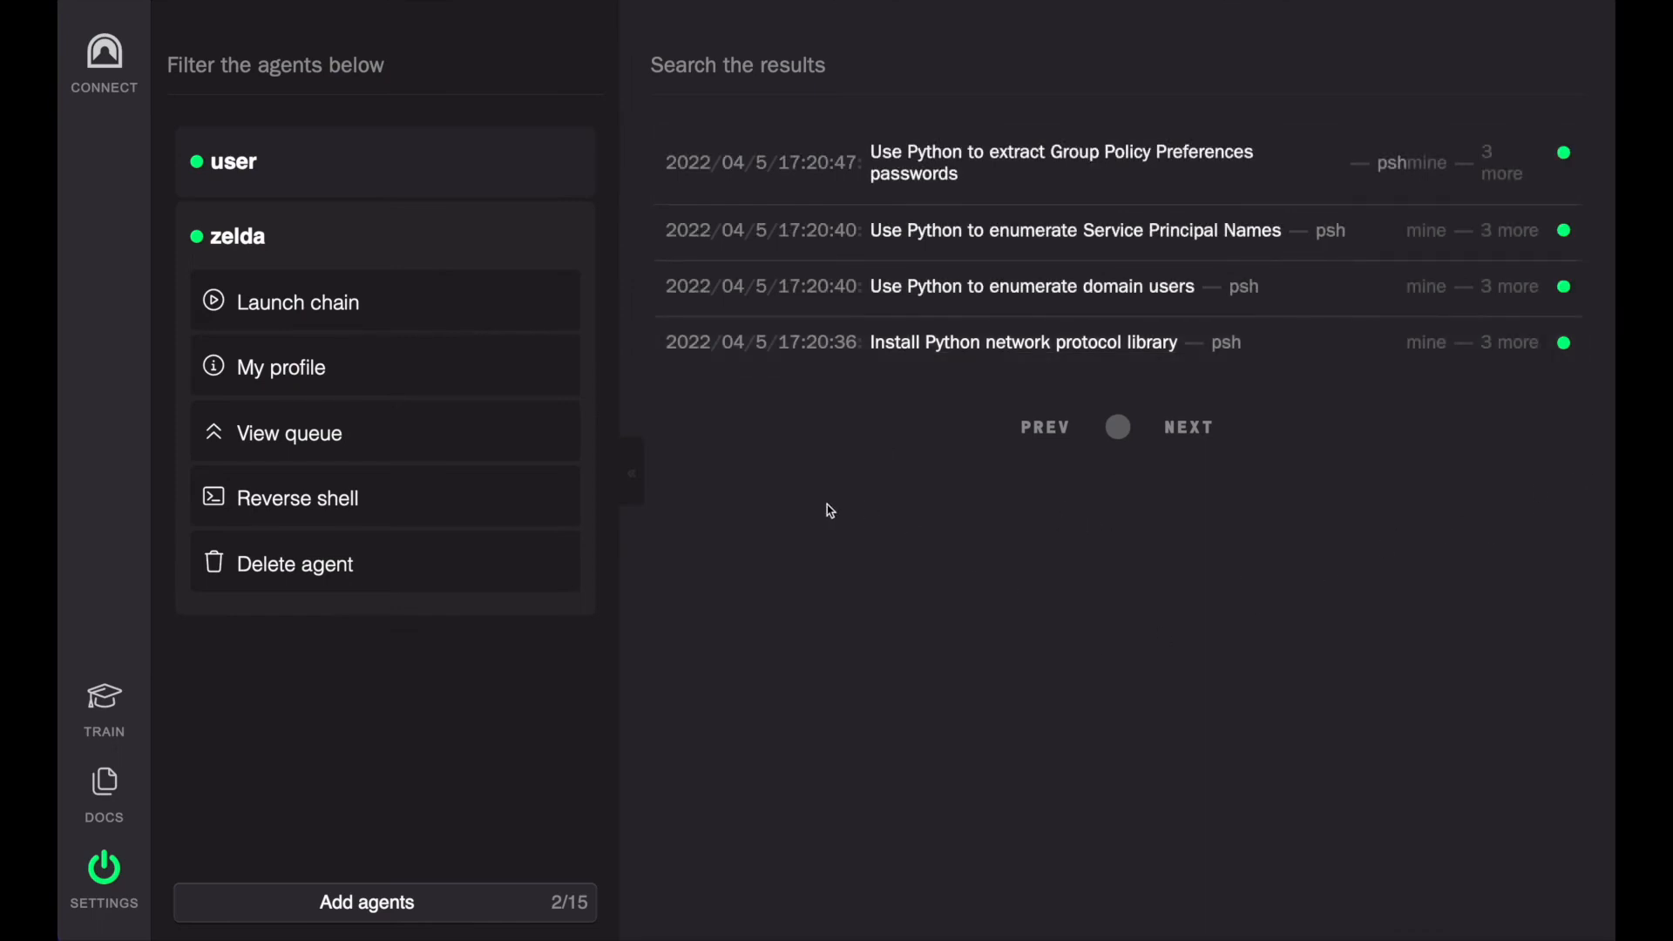
mouse_move(1230, 467)
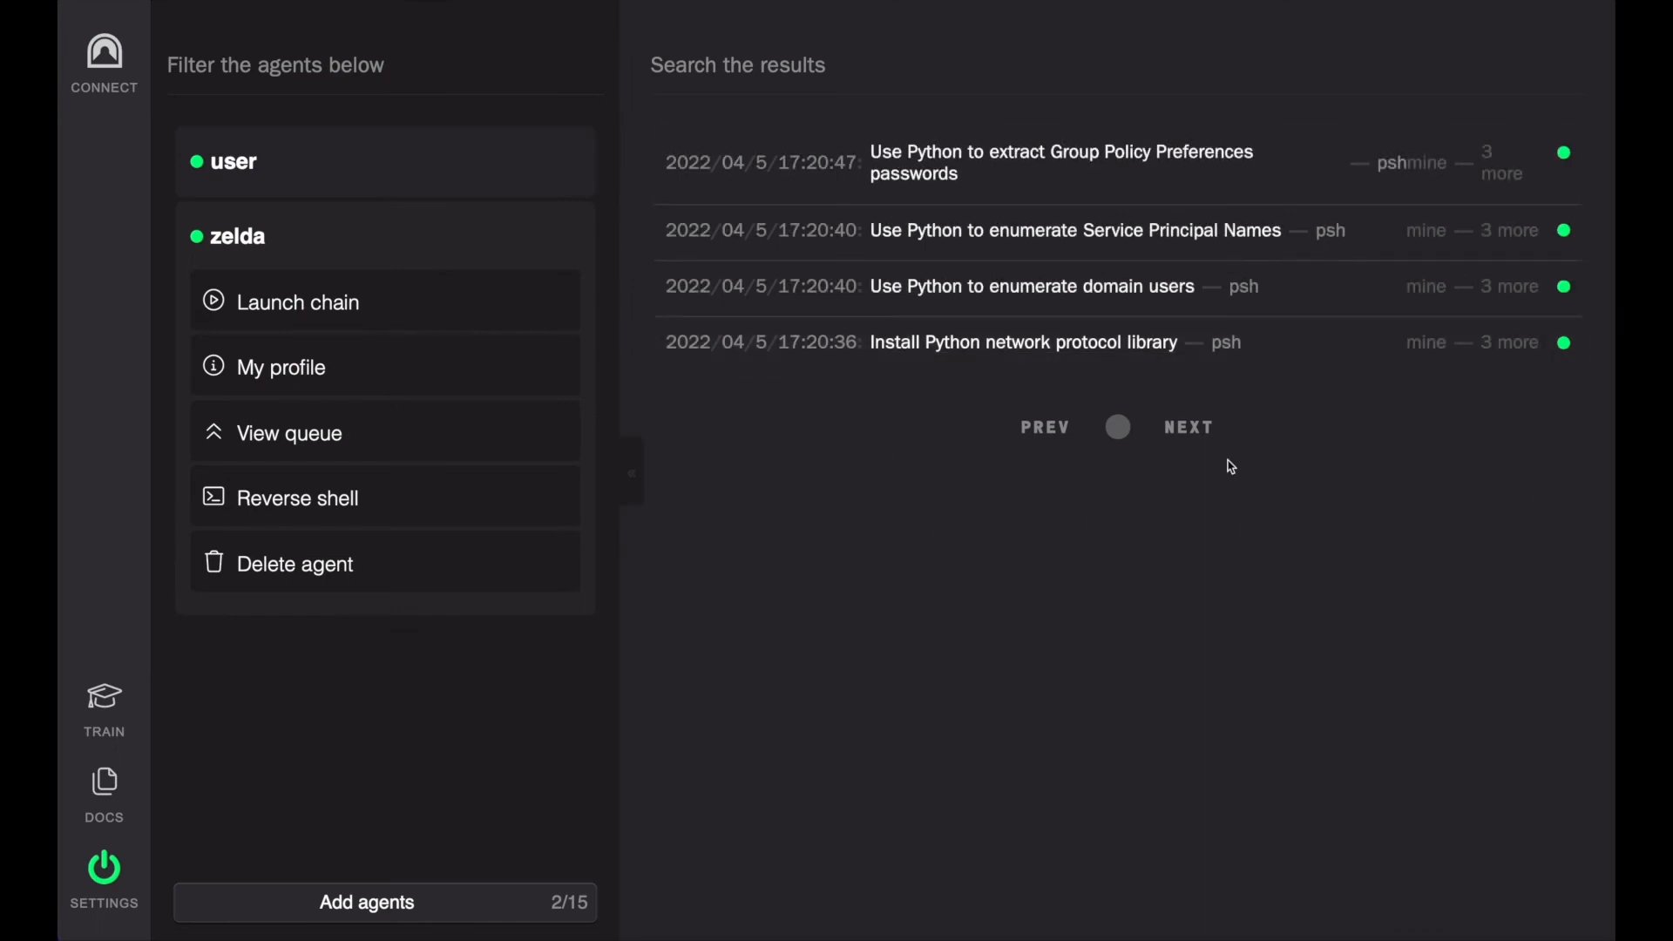